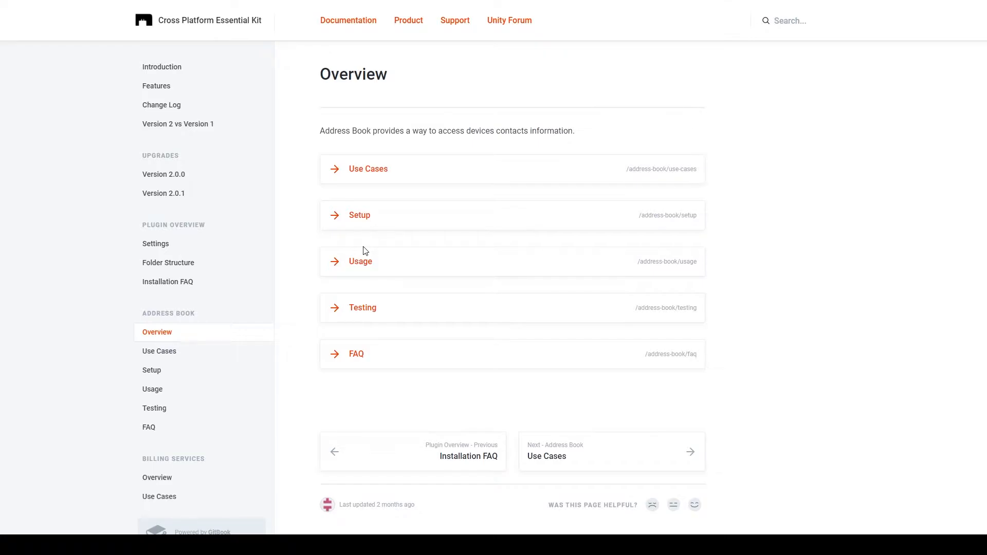
# Go from the Address Book Use Cases page to Setup and review the Enable Feature section
pyautogui.click(159, 352)
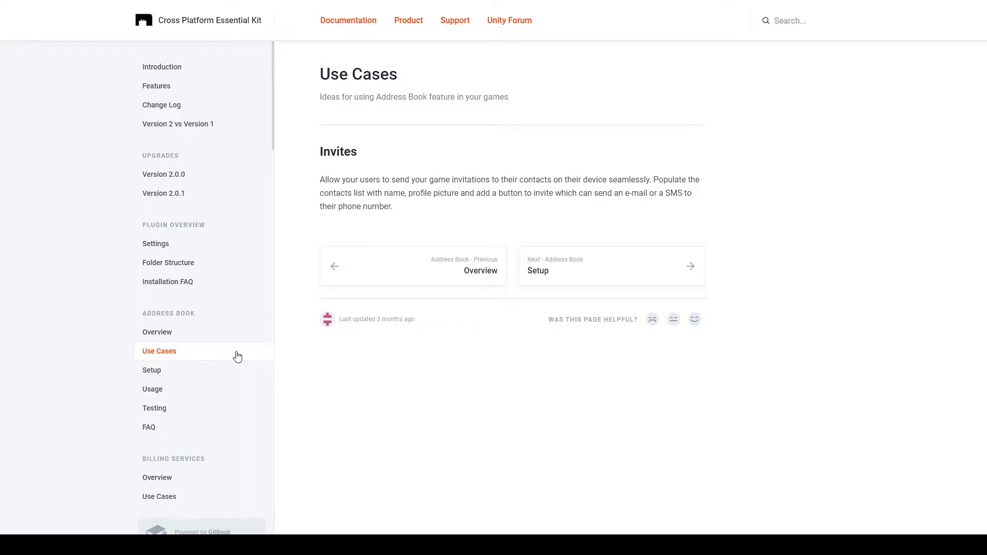
pyautogui.click(152, 370)
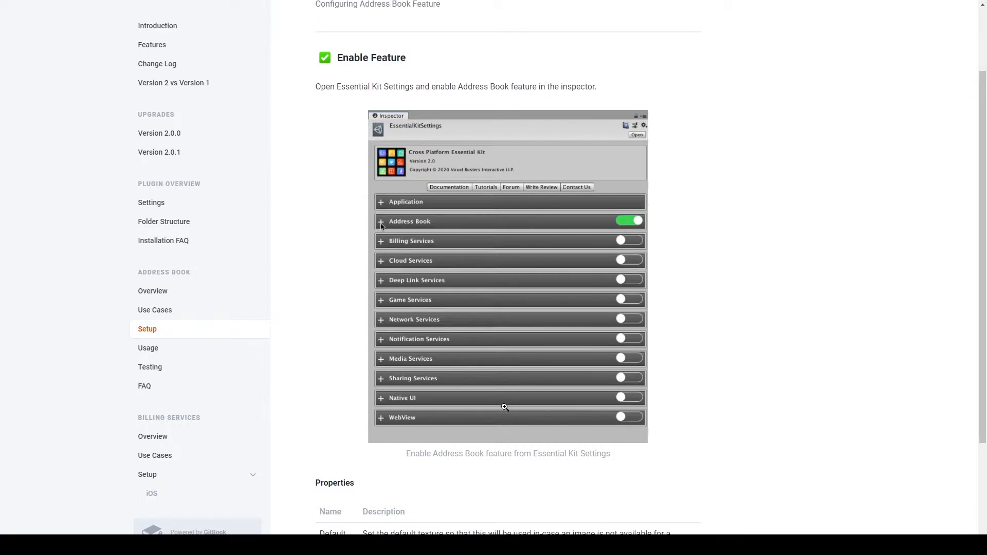
pyautogui.click(380, 221)
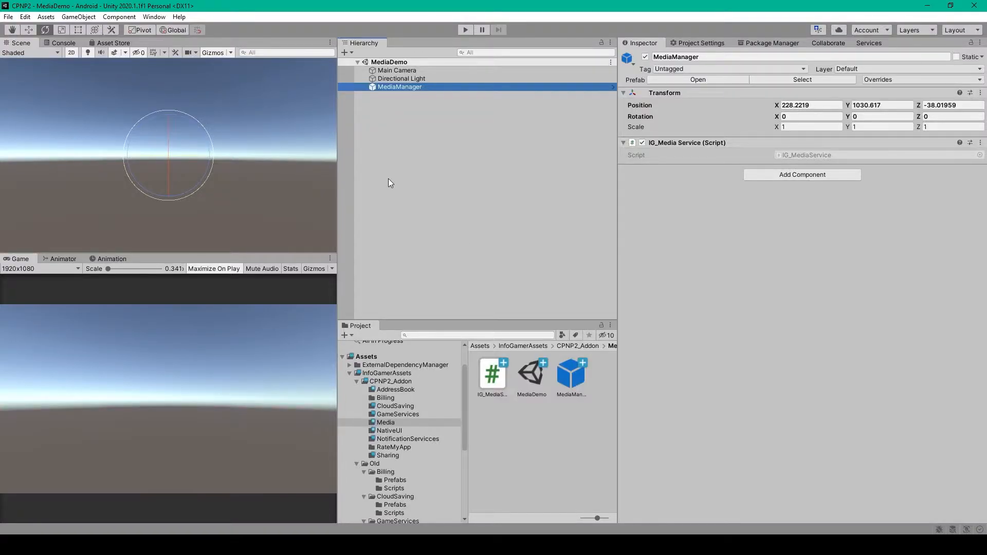
# Open EssentialKitSettings, expand Address Book, and ping the ProfileIcon default image
pyautogui.click(154, 17)
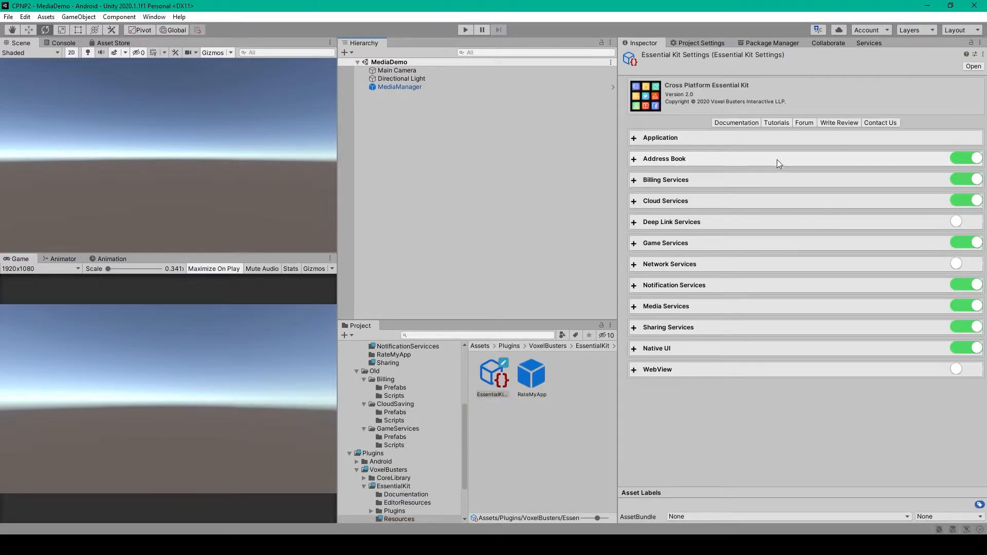
pyautogui.moveTo(747, 163)
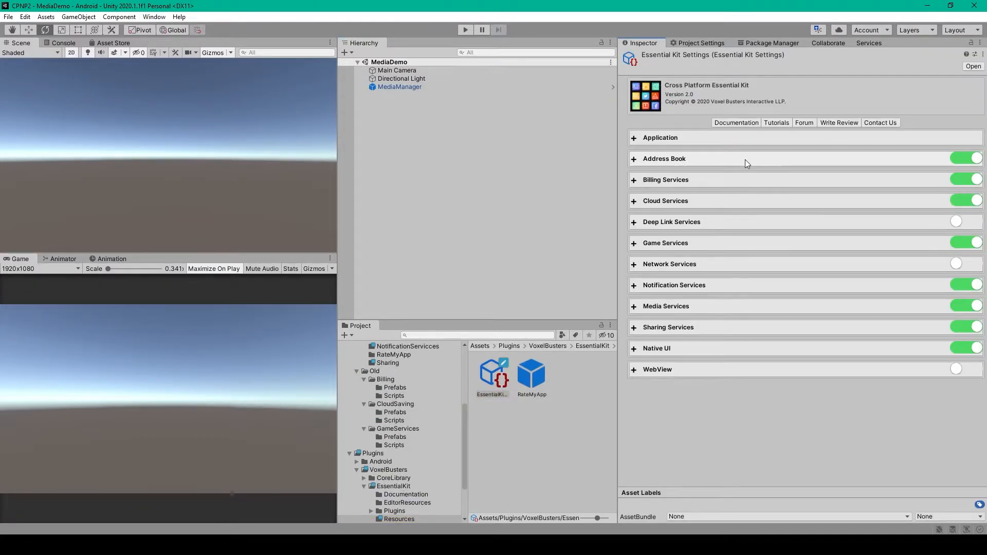
pyautogui.click(664, 159)
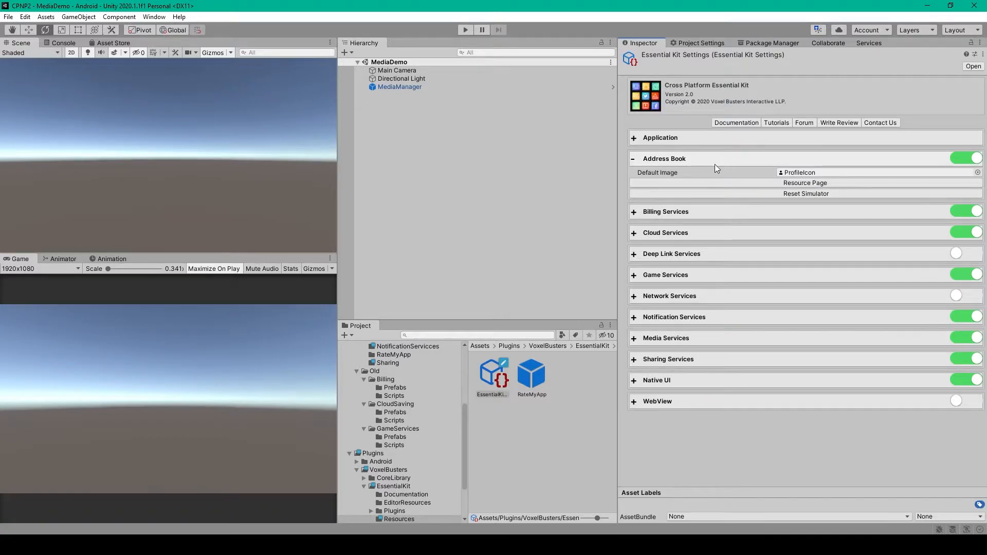
pyautogui.moveTo(657, 173)
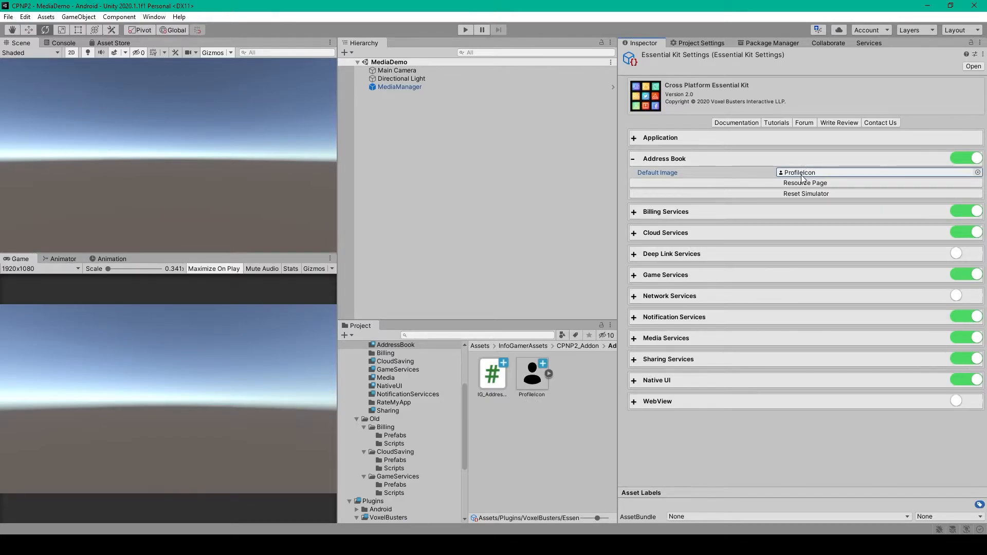
pyautogui.click(735, 123)
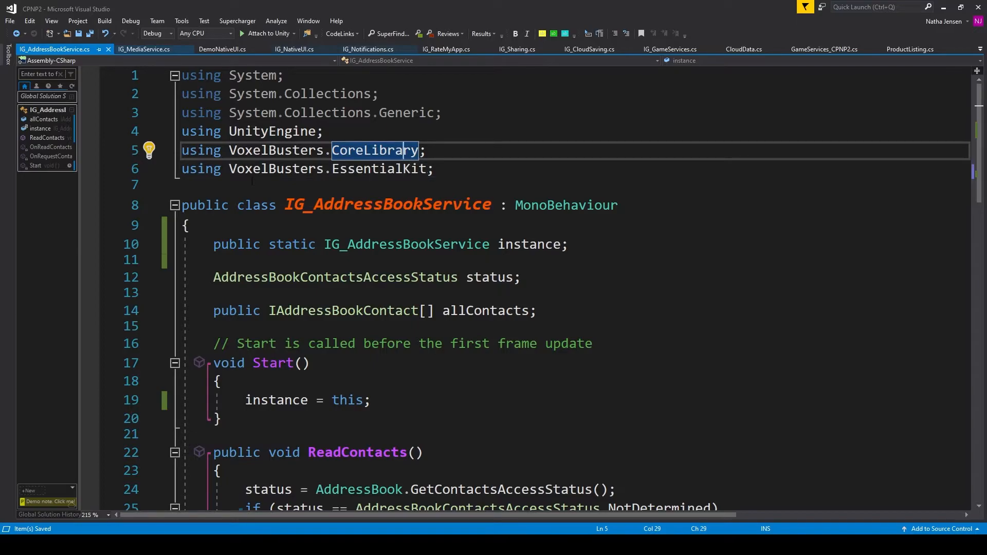
pyautogui.moveTo(385, 168)
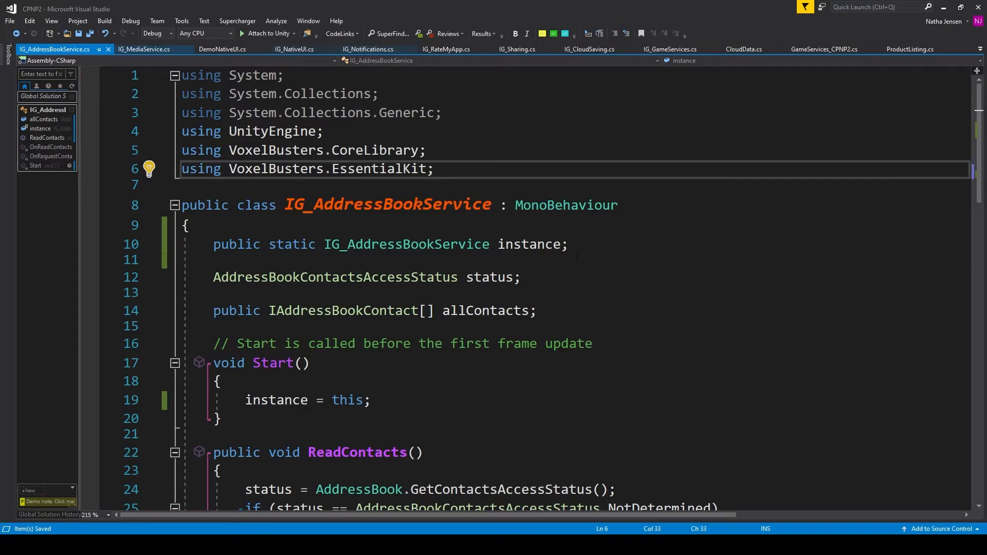
pyautogui.doubleClick(336, 277)
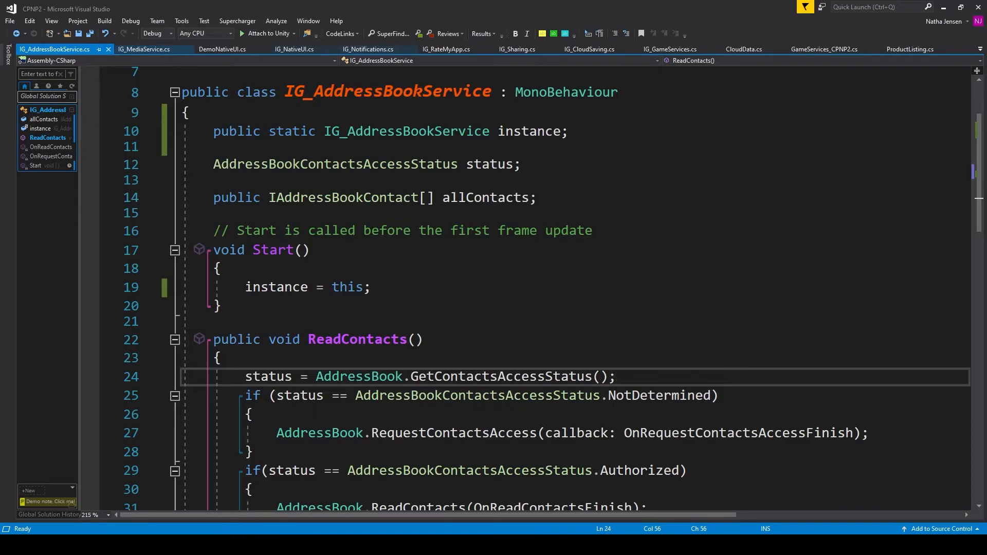
pyautogui.scroll(-3)
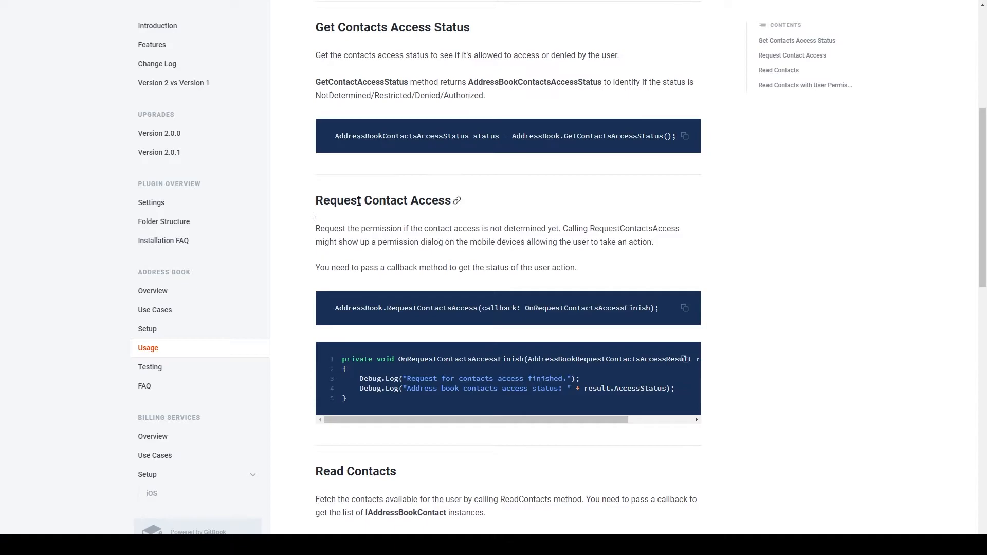
# Select the OnRequestContactsAccessFinish sample code on the Usage page and copy it
pyautogui.moveTo(336, 308); pyautogui.dragTo(432, 308)
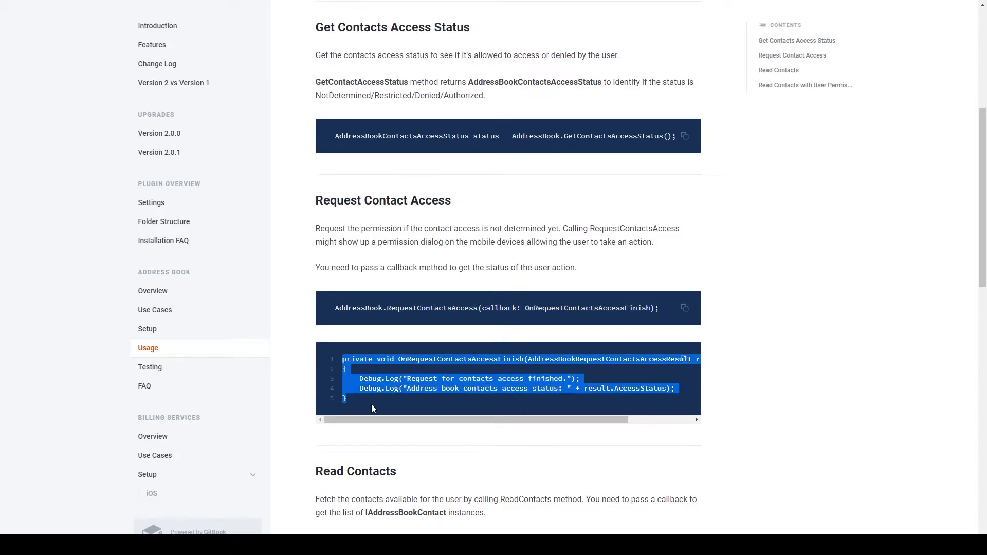
pyautogui.click(371, 407)
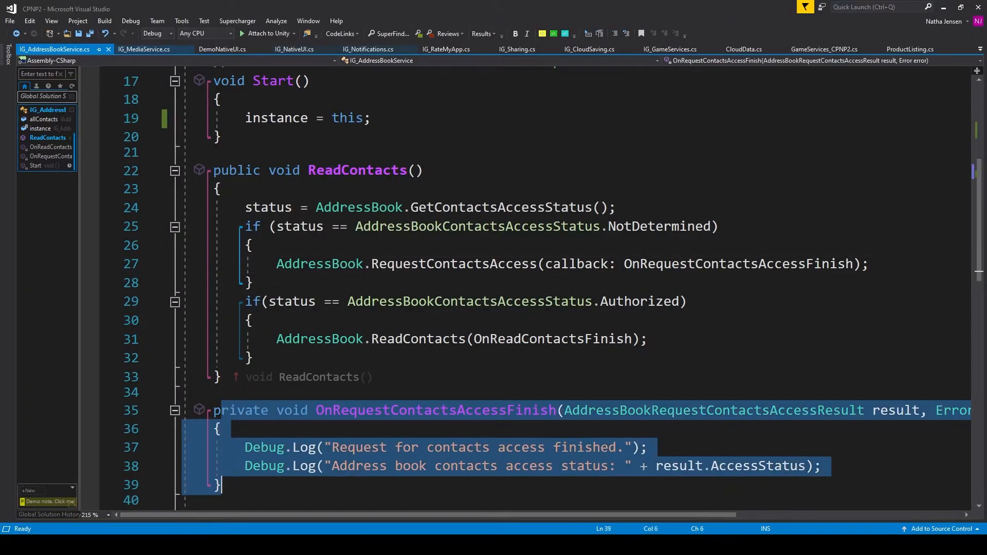
pyautogui.click(251, 282)
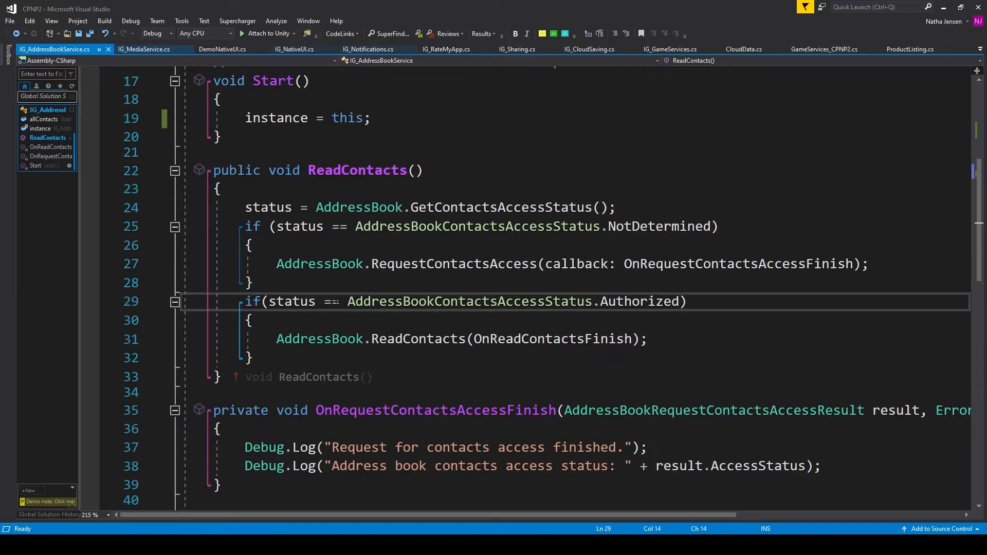
pyautogui.doubleClick(639, 300)
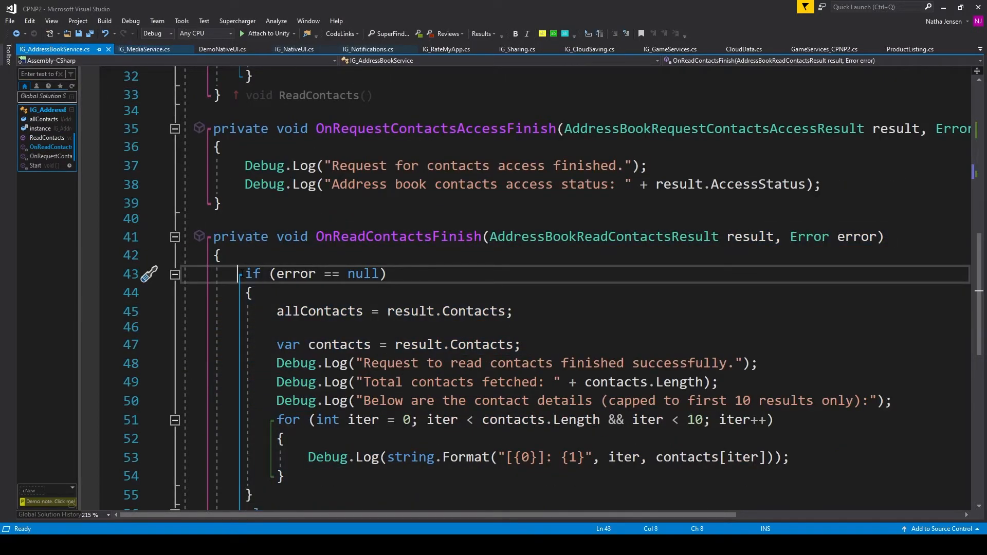
pyautogui.doubleClick(295, 273)
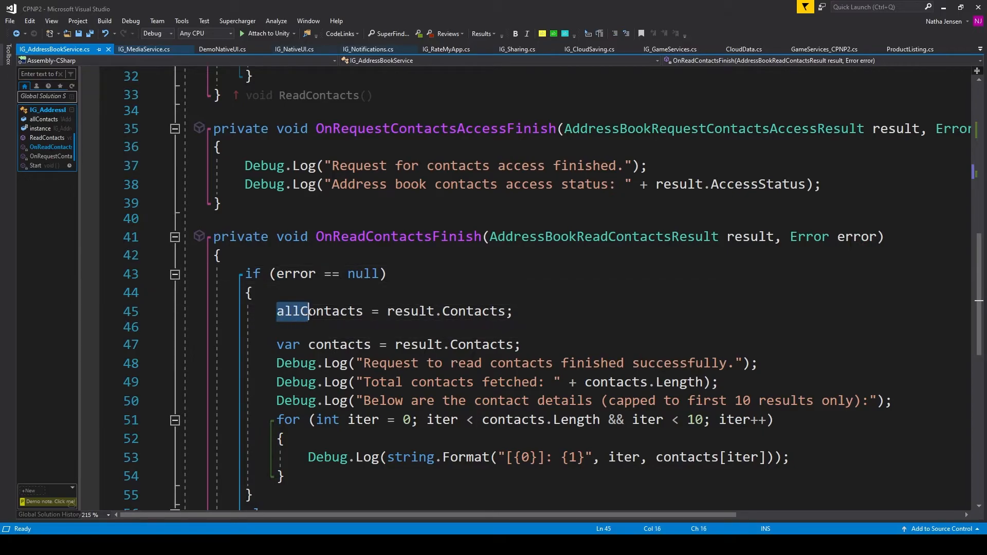
pyautogui.click(412, 311)
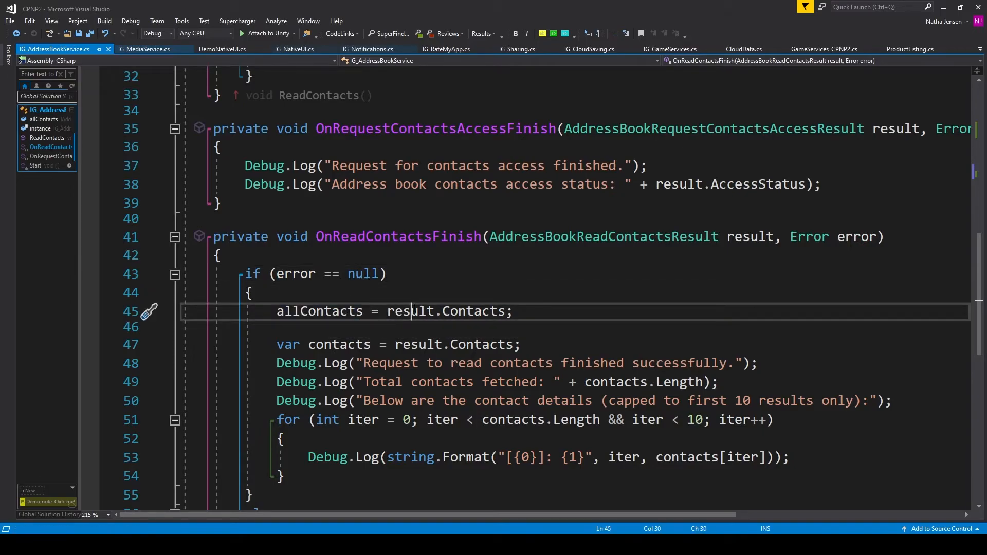
pyautogui.doubleClick(474, 311)
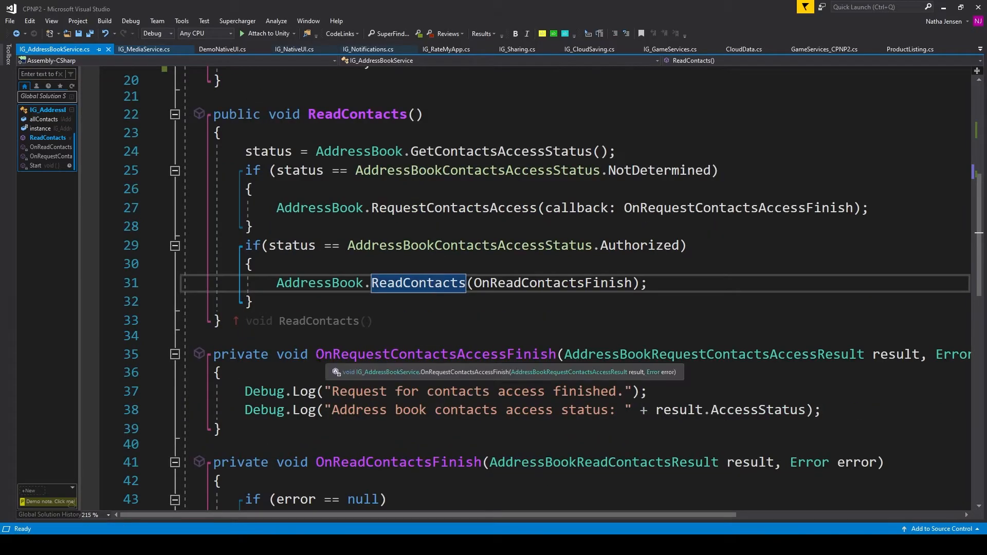
# Paste the Authorized if-block into OnRequestContactsAccessFinish, checking result.AccessStatus
pyautogui.click(436, 354)
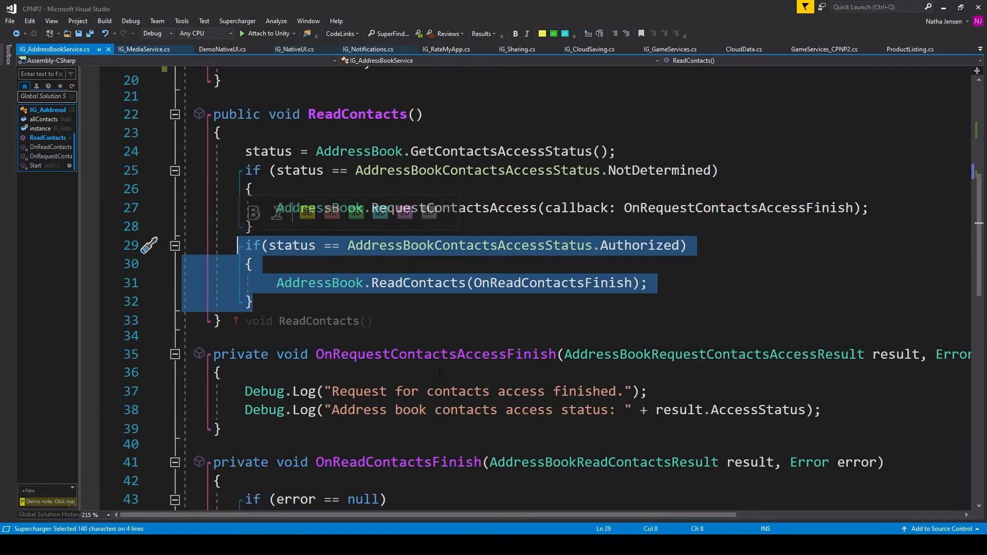
pyautogui.press('ctrl+v')
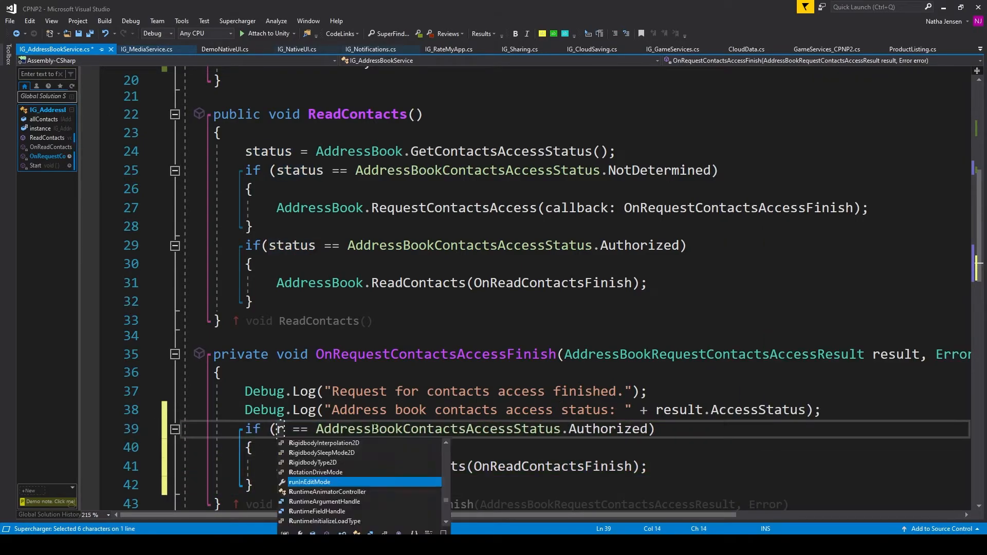
pyautogui.write('esult.ac')
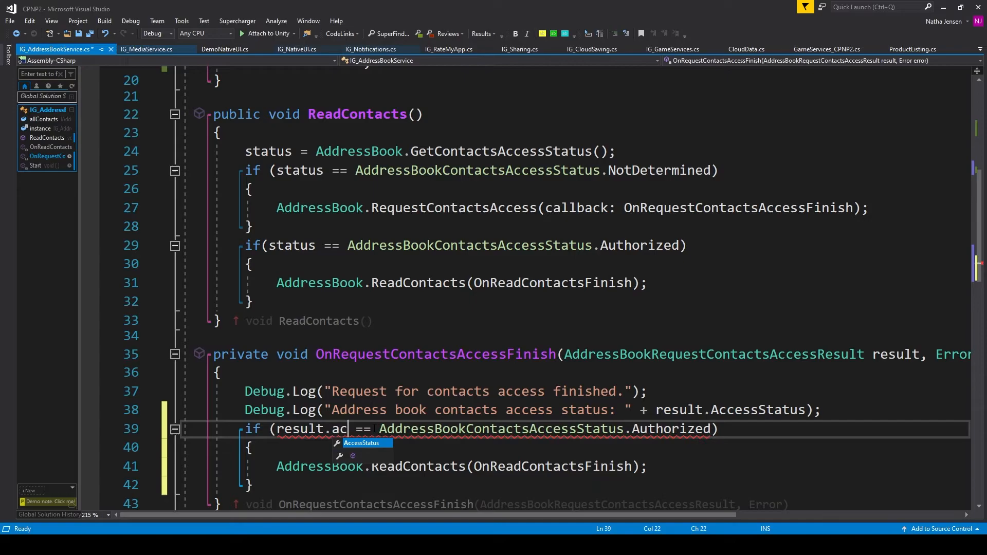
pyautogui.press('Tab')
pyautogui.write('//IG_AddressBookService.instance.ReadContacts();')
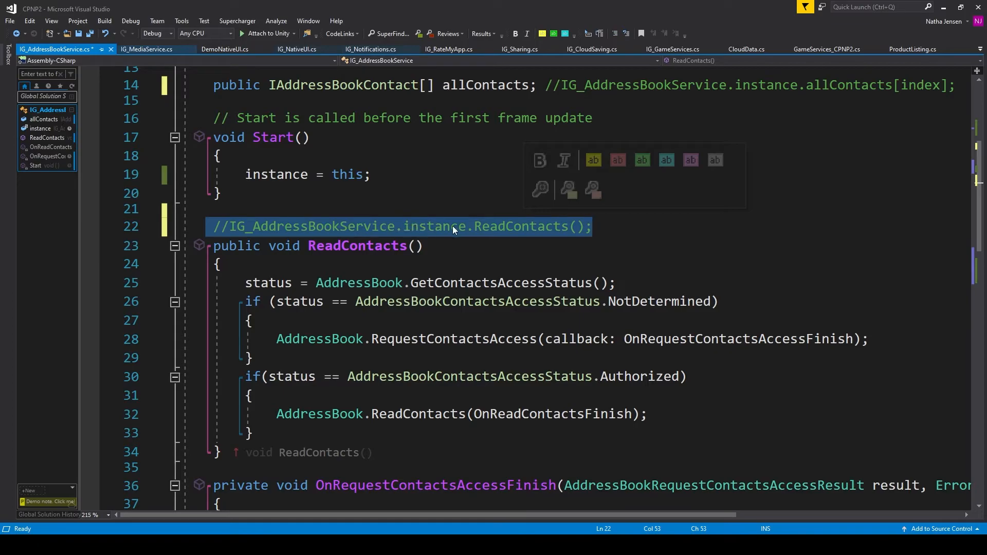
pyautogui.moveTo(580, 235)
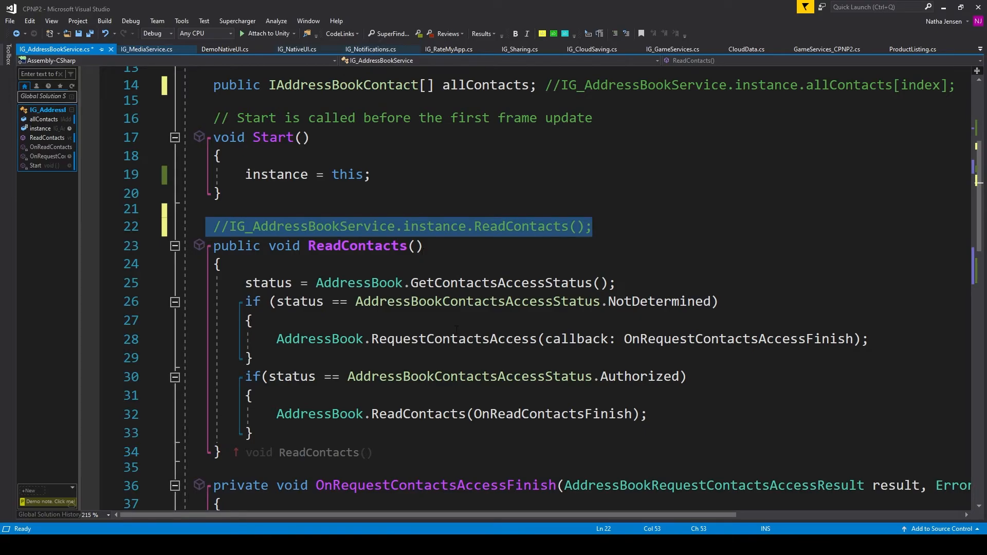
# Add ReadContacts and allContacts usage comments, save, and select AddressBookManager in Unity
pyautogui.scroll(-3)
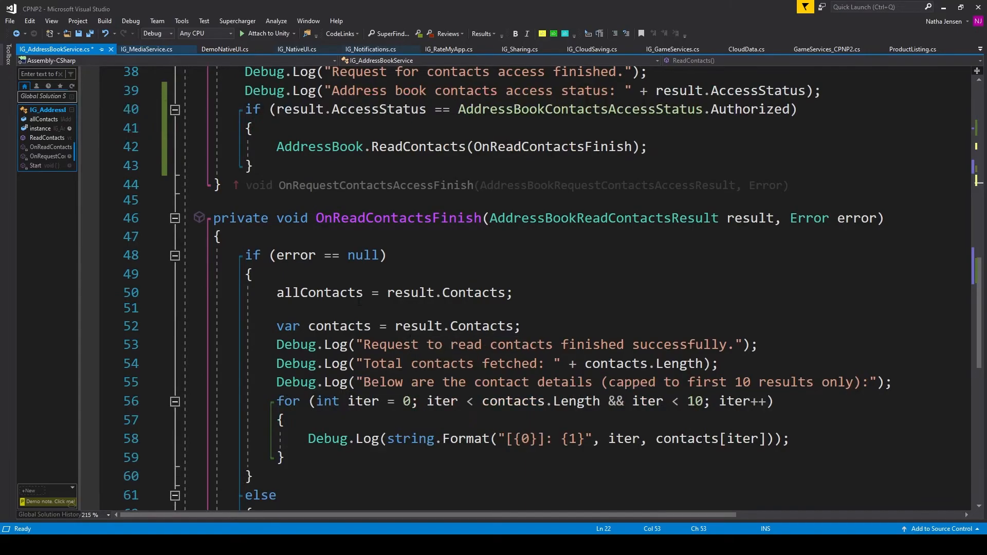
pyautogui.doubleClick(334, 292)
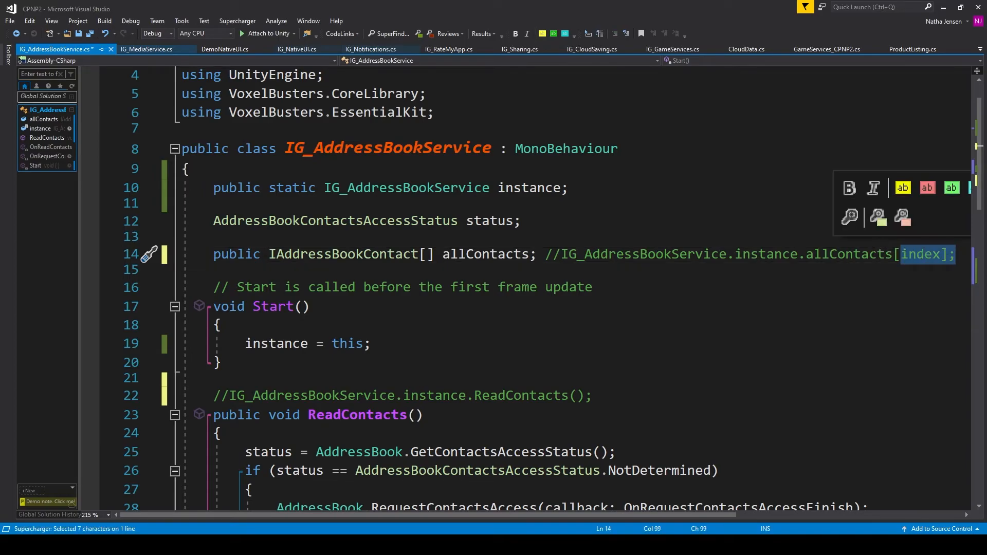
pyautogui.press('ctrl+s')
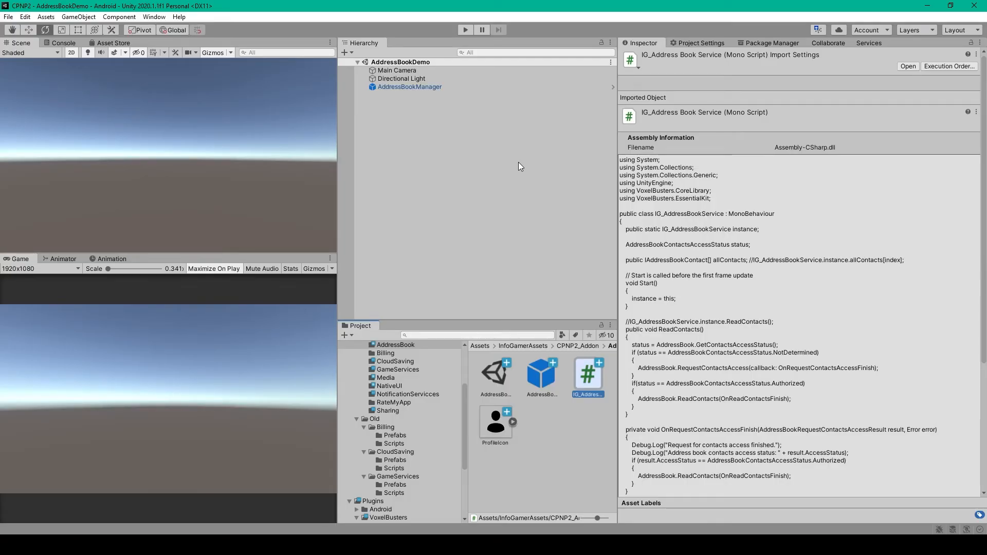
pyautogui.click(409, 87)
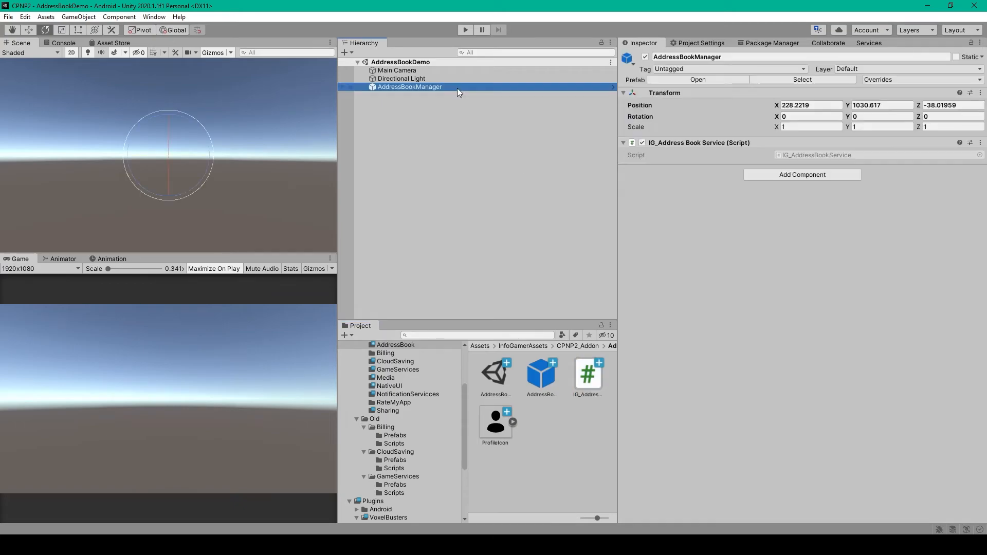